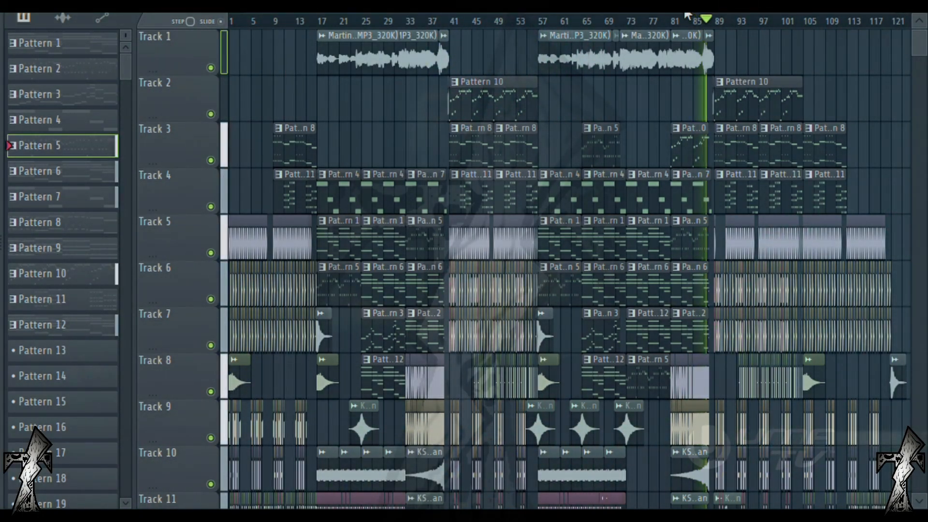
{"action": "left_click", "coordinate": [705, 21]}
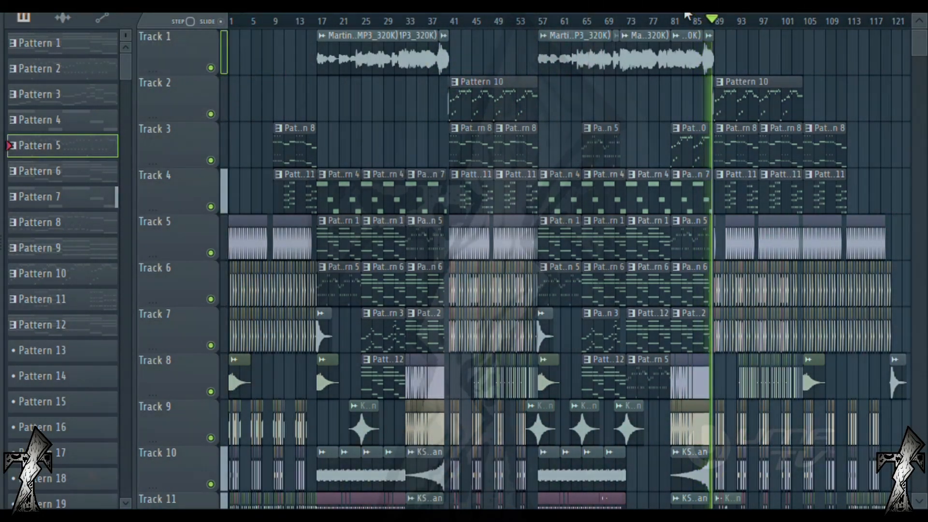